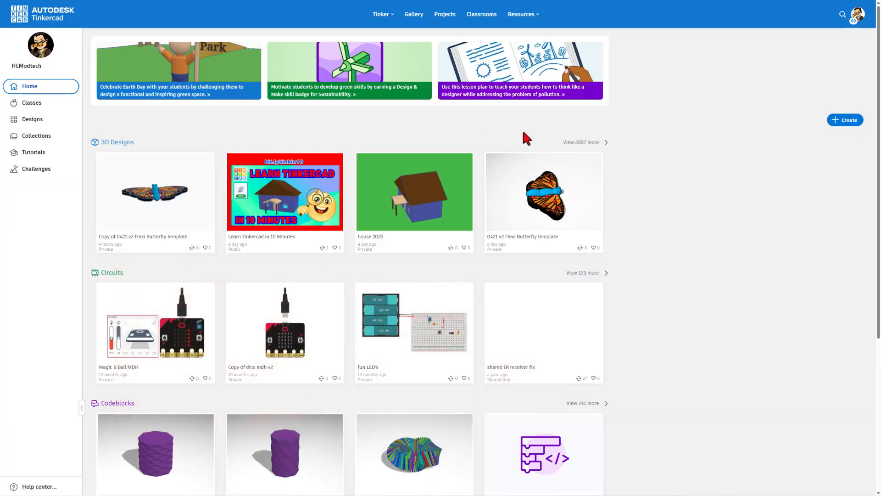
# Review the Flexi Butterfly template's details from the full 3D designs list, then close it
pyautogui.click(32, 119)
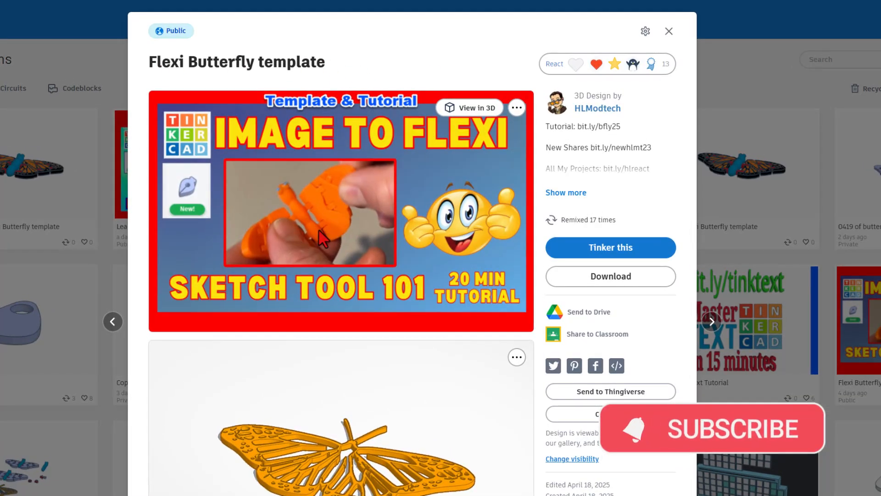
pyautogui.moveTo(578, 148)
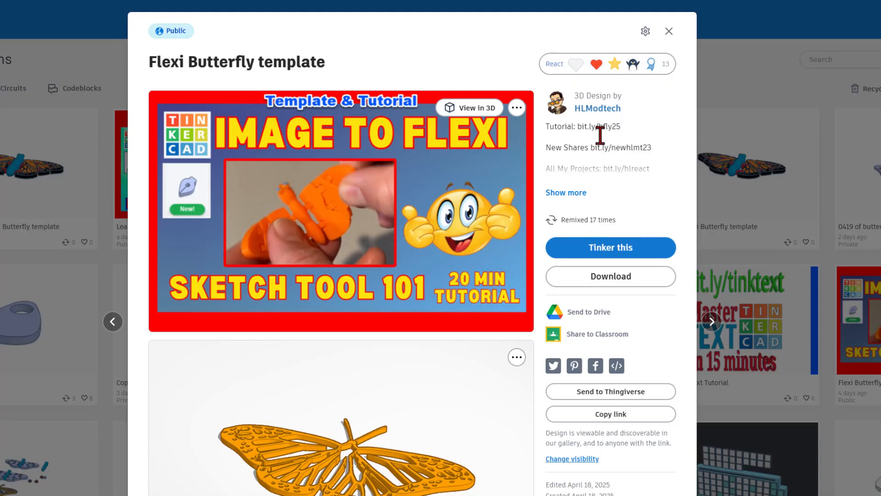
pyautogui.click(555, 63)
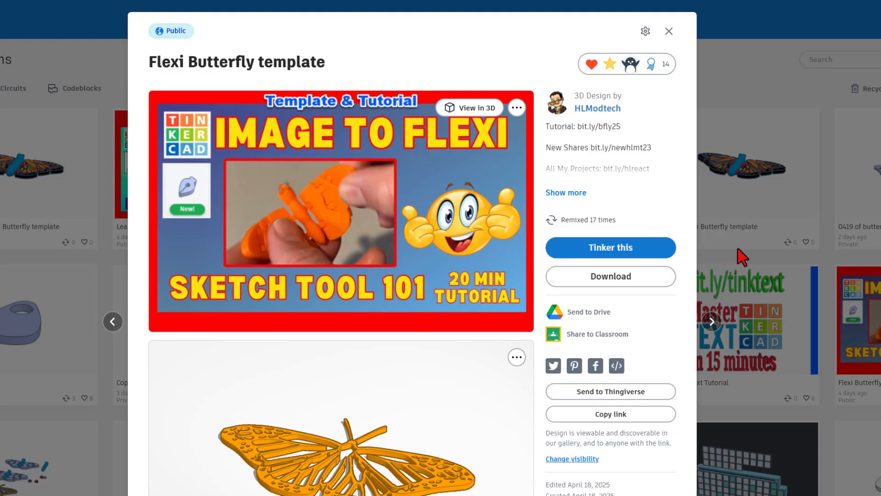
pyautogui.click(668, 31)
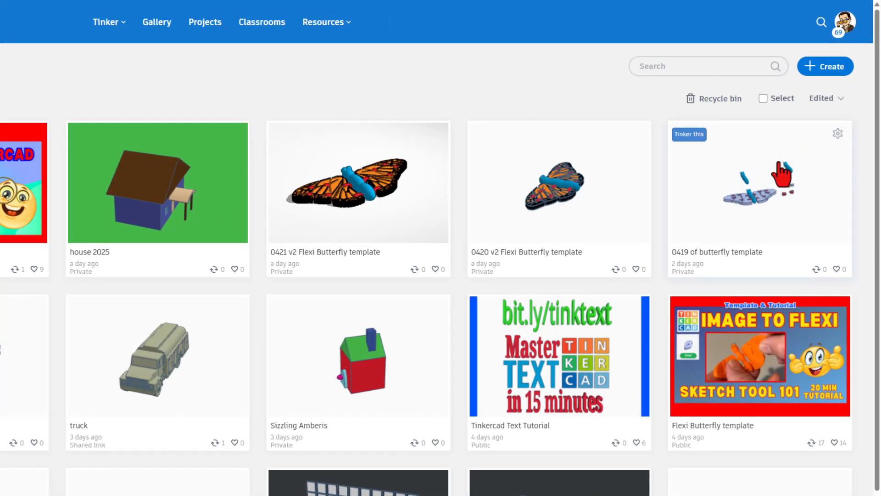
# Open the Copy of 0421 v2 Flexi Butterfly design with Tinker this
pyautogui.click(759, 193)
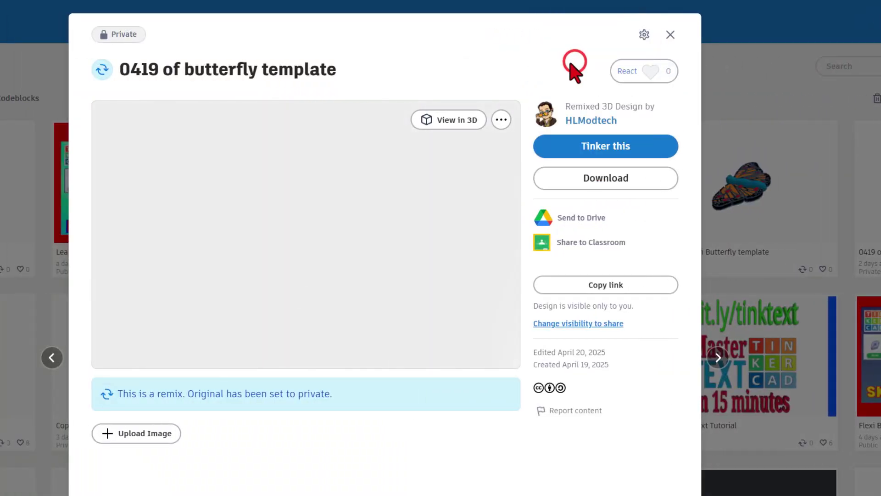
pyautogui.click(606, 146)
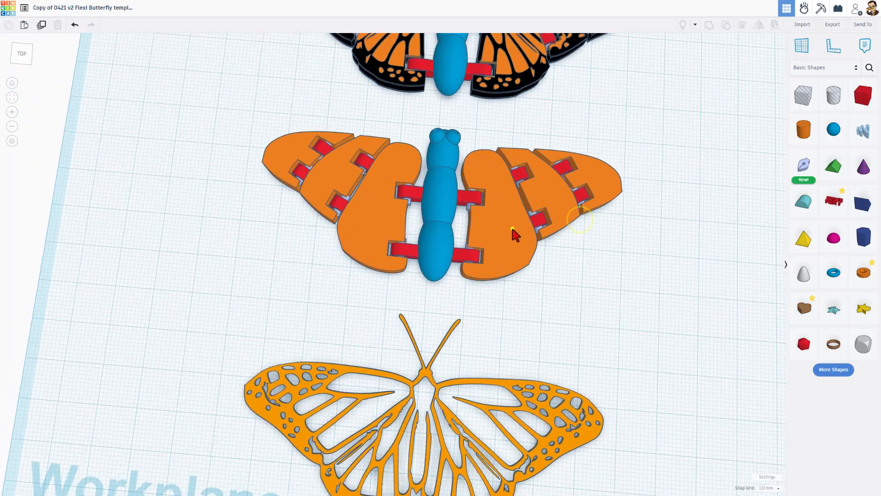
# Make the orange butterfly vein outline solid black and duplicate it
pyautogui.moveTo(514, 233); pyautogui.dragTo(548, 194)
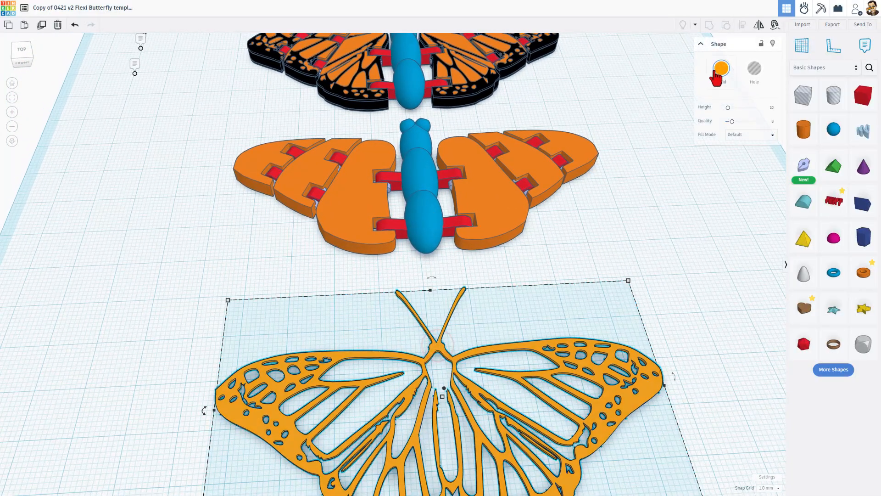
pyautogui.click(722, 68)
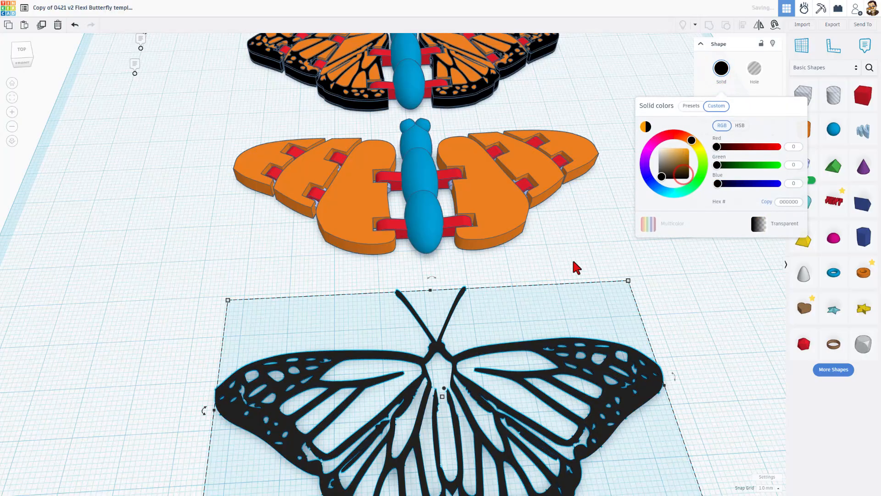
pyautogui.click(541, 360)
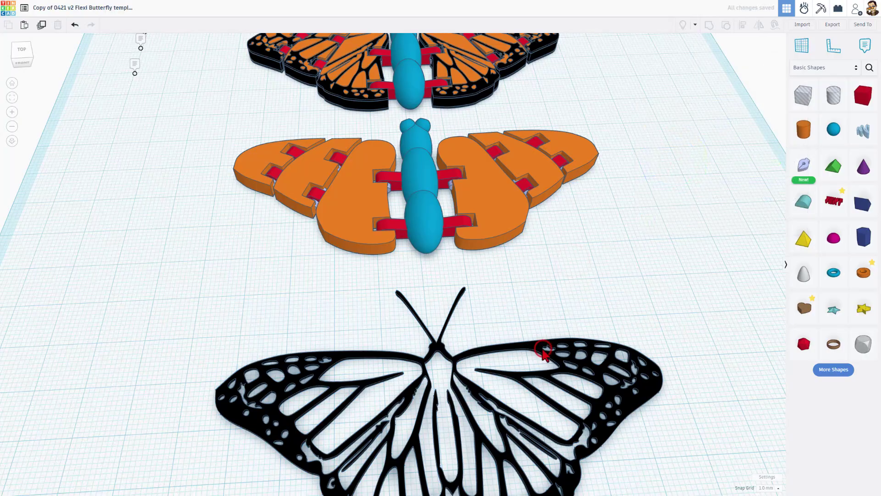
pyautogui.press('Ctrl+D')
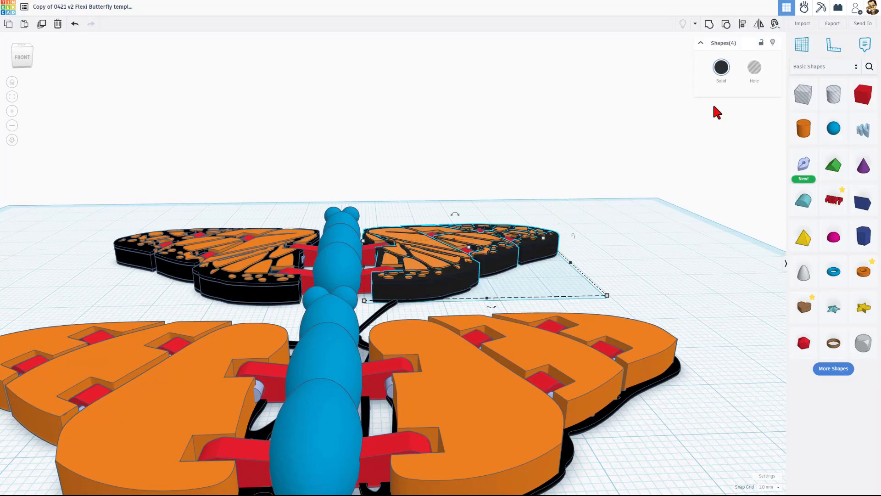
# Hide the selected right wing pieces and select the orange right-wing sketch underneath
pyautogui.press('Ctrl+h')
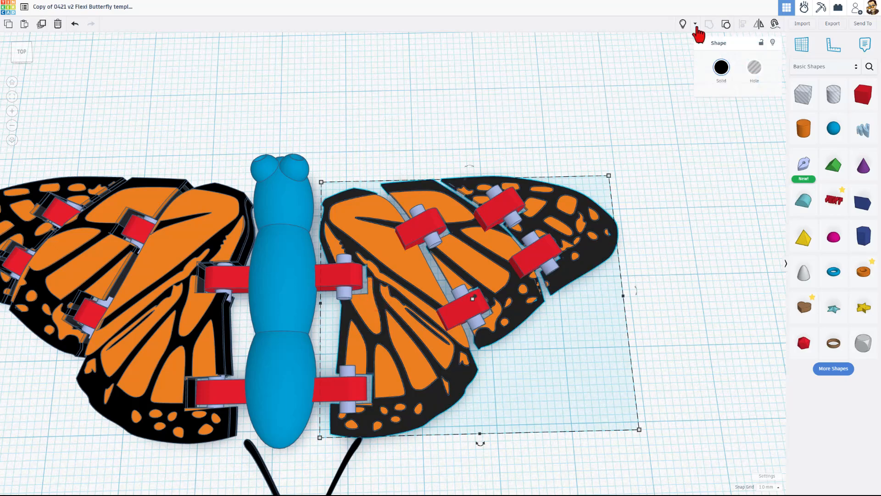
pyautogui.click(725, 24)
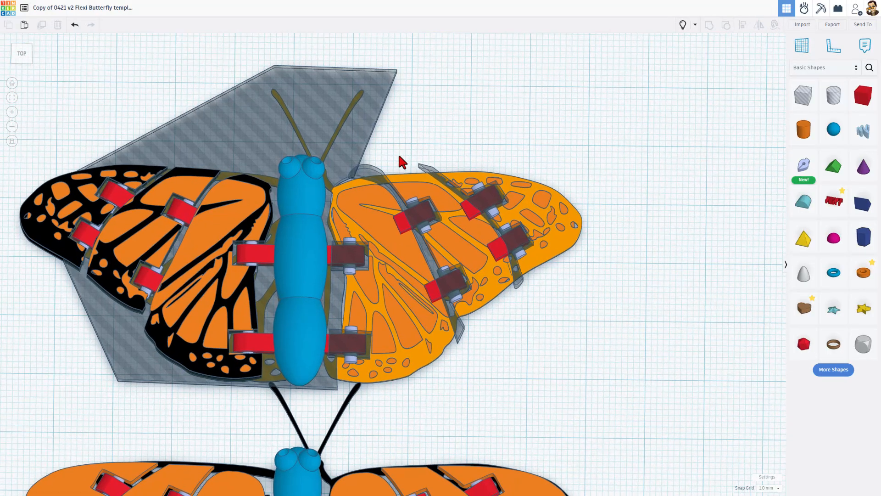
pyautogui.click(401, 160)
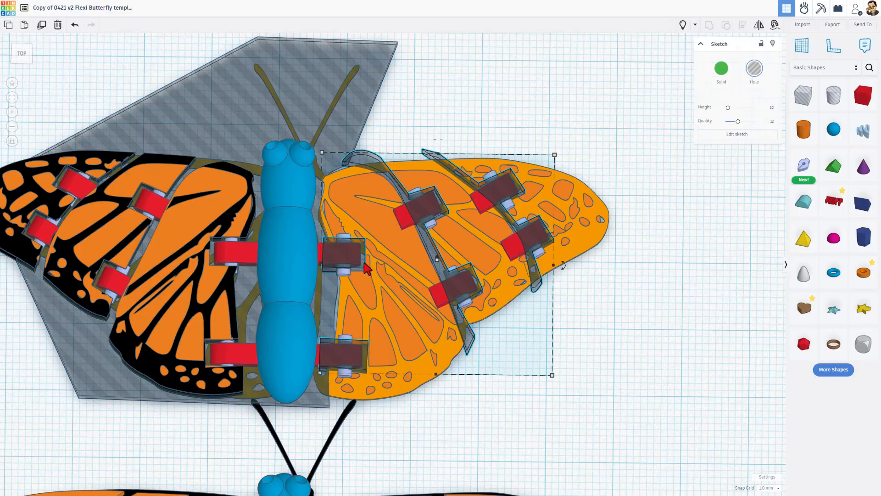
pyautogui.moveTo(351, 263)
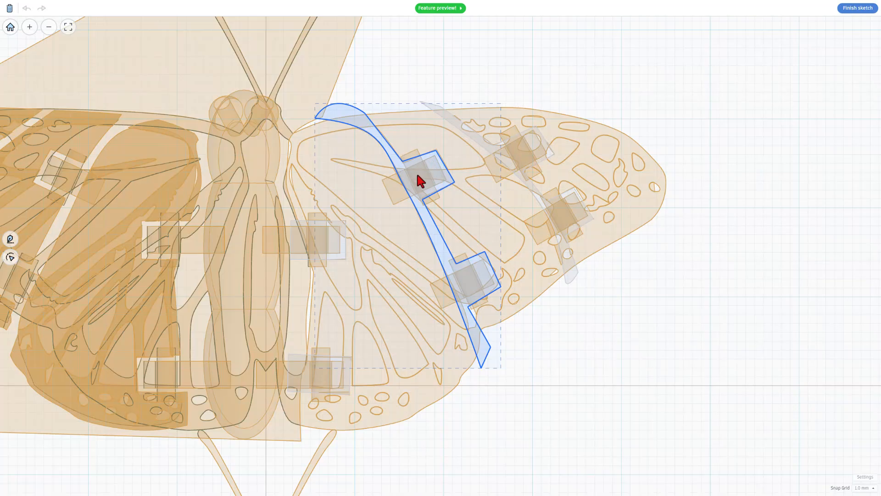
pyautogui.moveTo(513, 398)
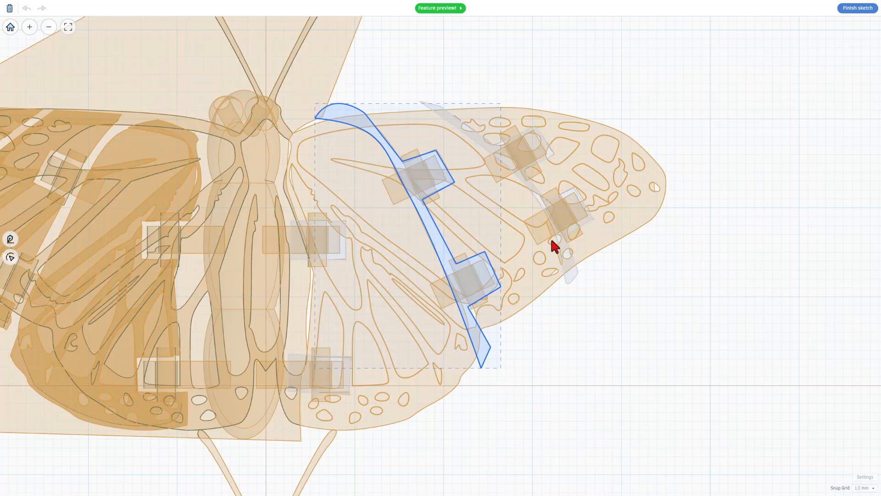
pyautogui.moveTo(539, 235)
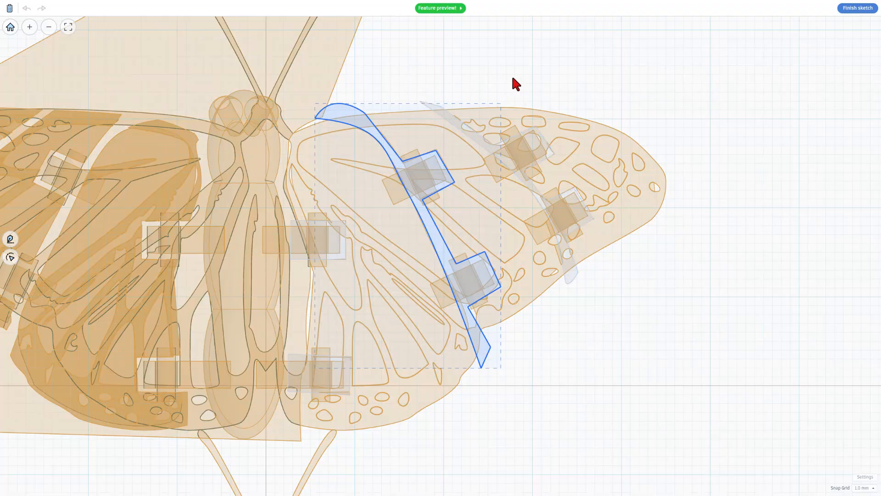
pyautogui.click(859, 8)
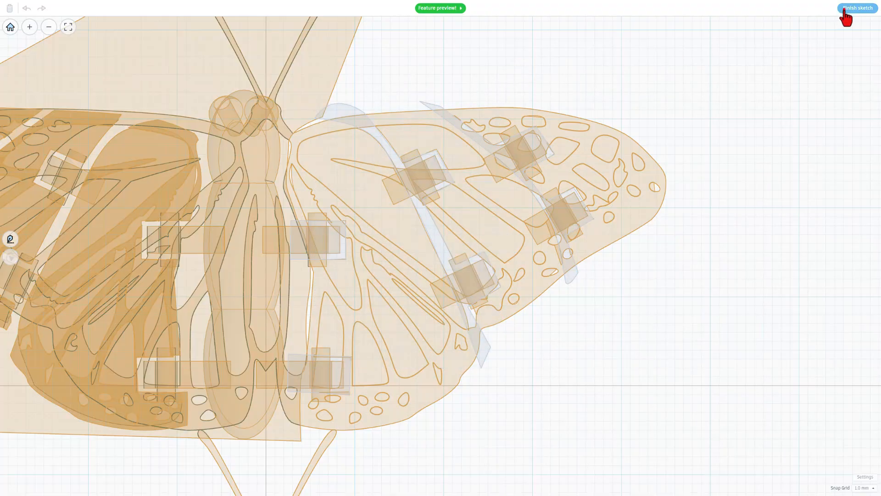
# Finish the sketch, then duplicate the right wing pieces and group the copy beside the body
pyautogui.click(856, 8)
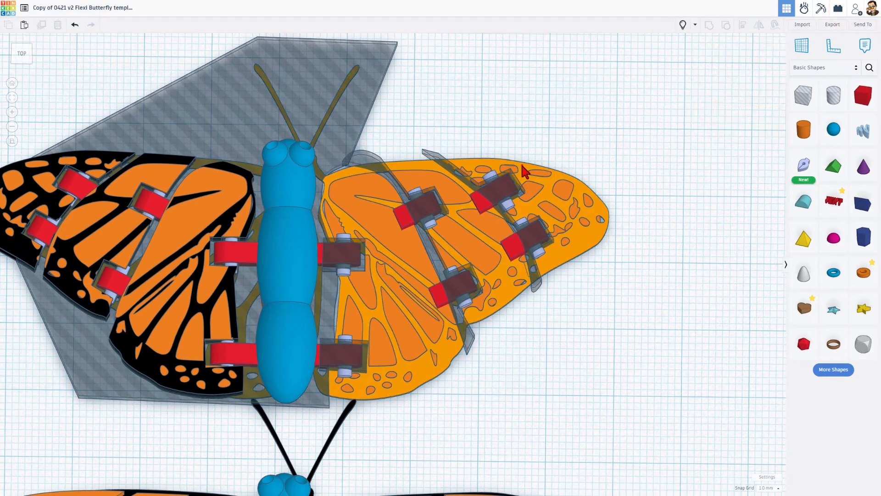
pyautogui.click(373, 167)
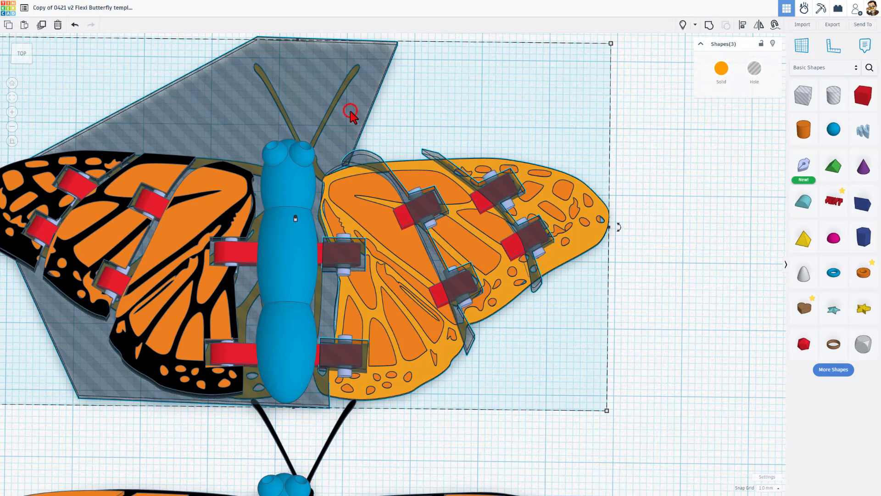
pyautogui.moveTo(615, 57)
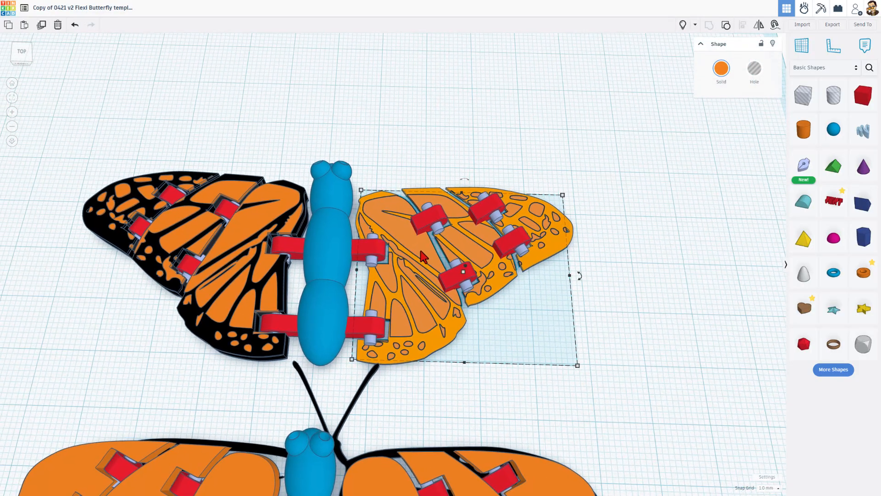
pyautogui.press('Ctrl+D')
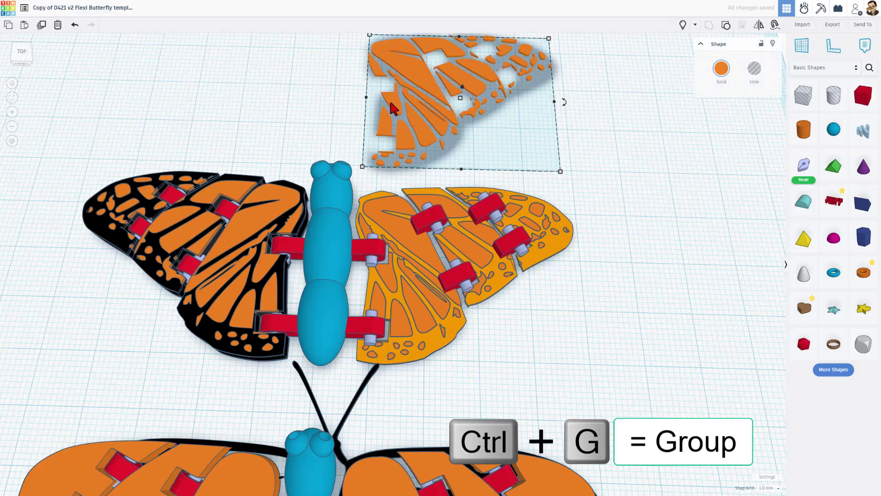
pyautogui.press('ctrl+g')
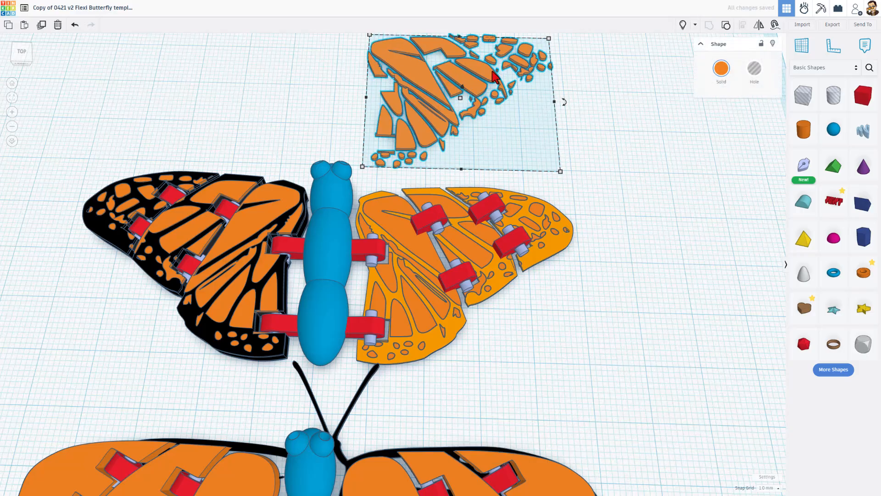
pyautogui.moveTo(402, 234)
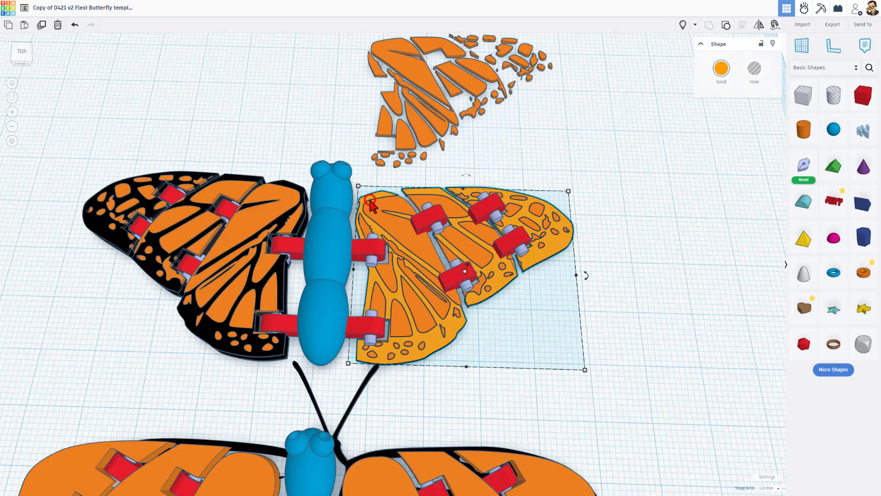
# Make the right wing base solid black at 3 mm thickness
pyautogui.click(722, 68)
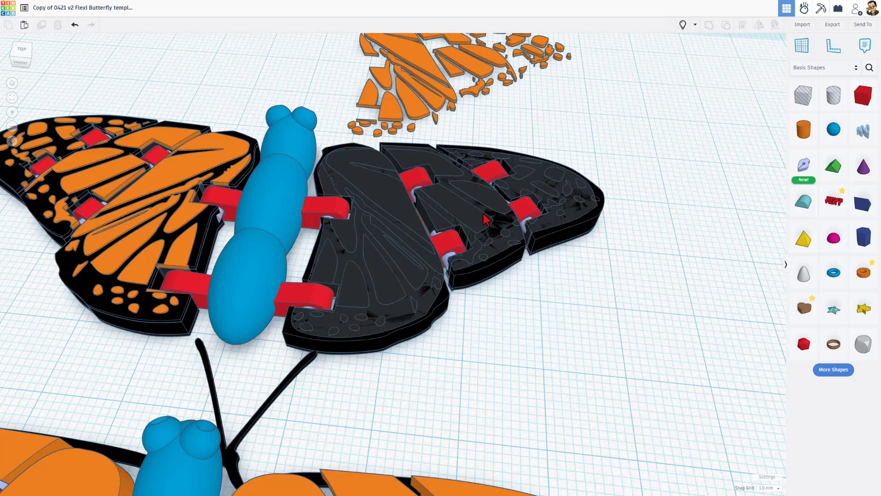
pyautogui.moveTo(307, 254)
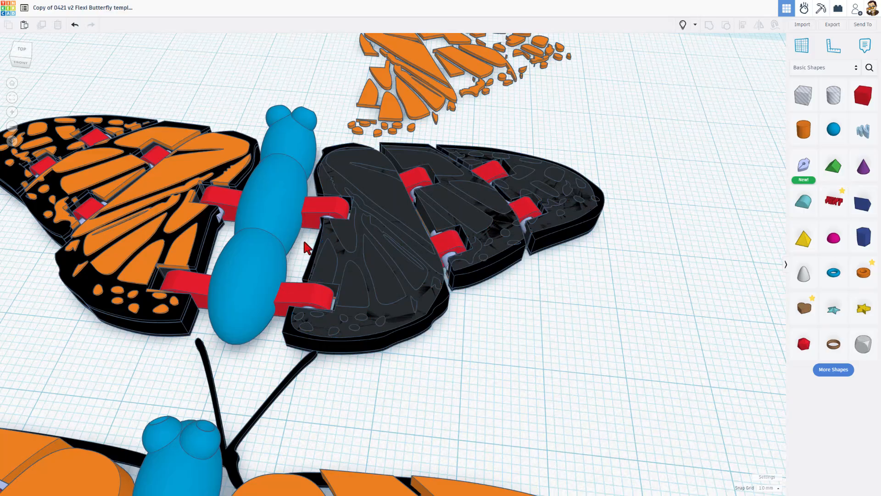
pyautogui.click(417, 229)
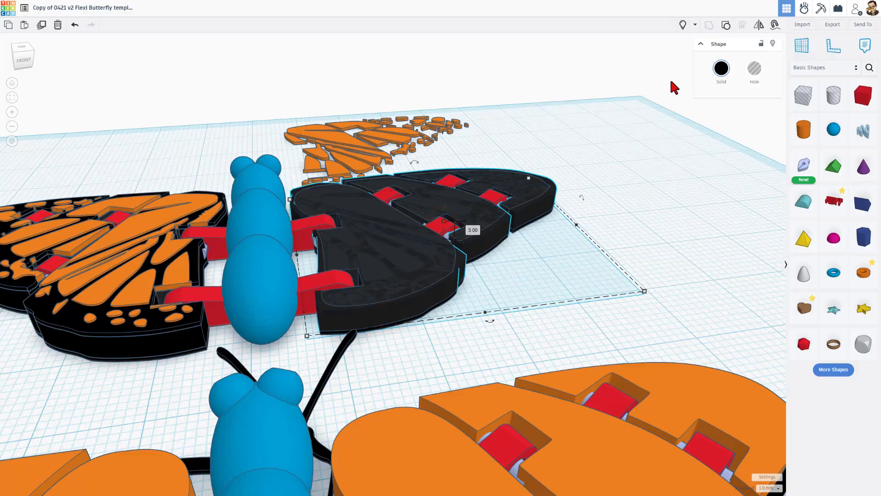
pyautogui.moveTo(483, 267)
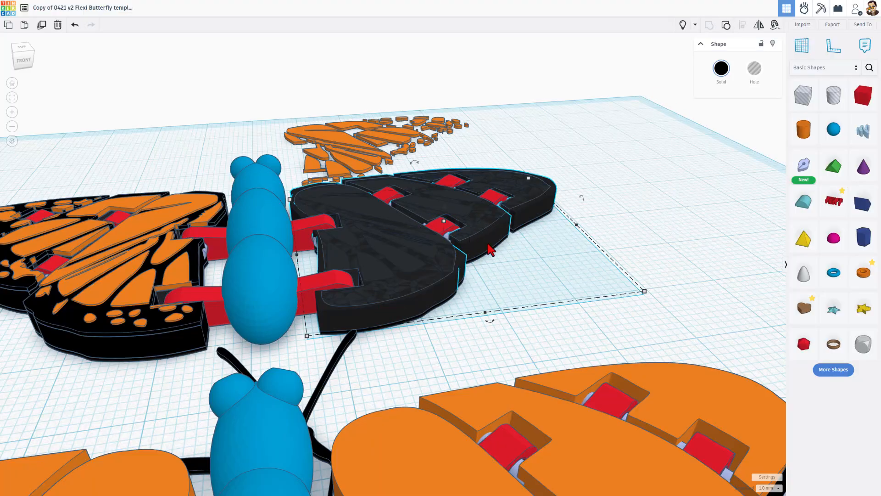
pyautogui.moveTo(373, 262)
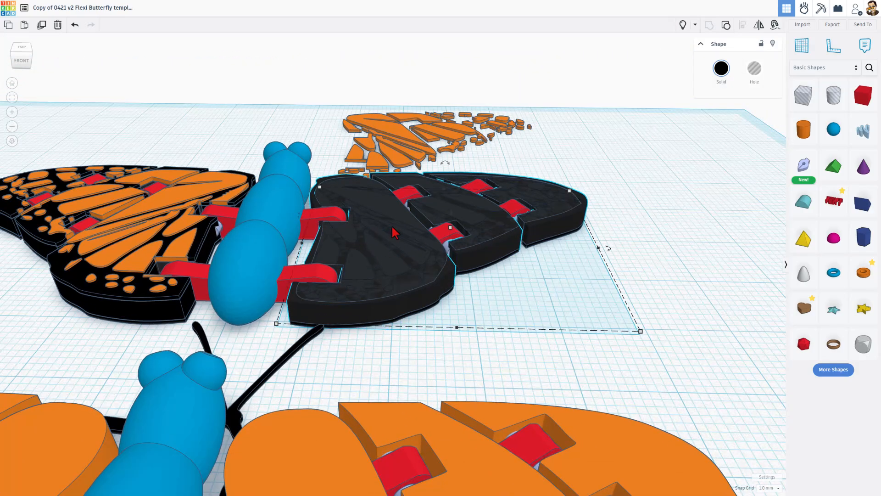
pyautogui.moveTo(491, 160)
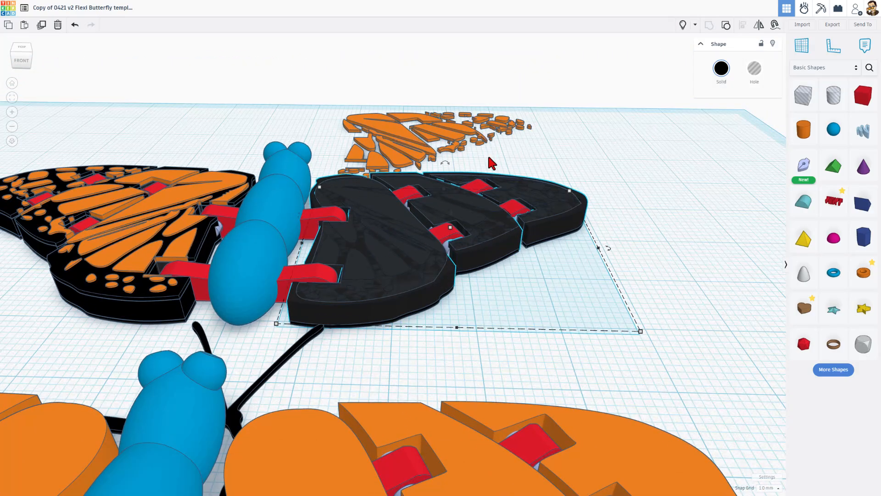
pyautogui.moveTo(617, 83)
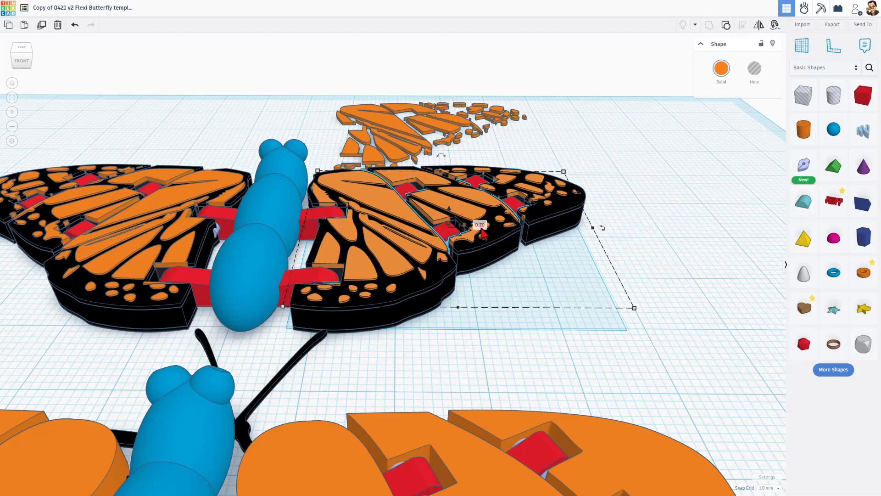
pyautogui.moveTo(330, 216)
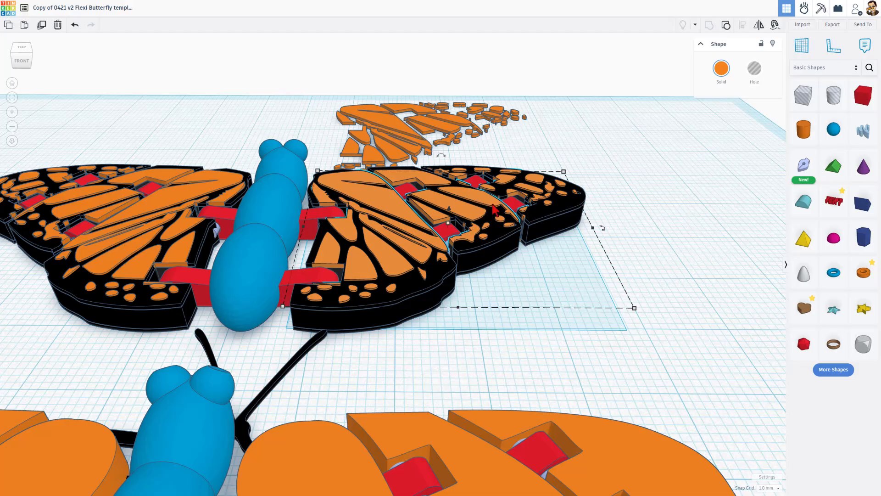
pyautogui.moveTo(397, 286)
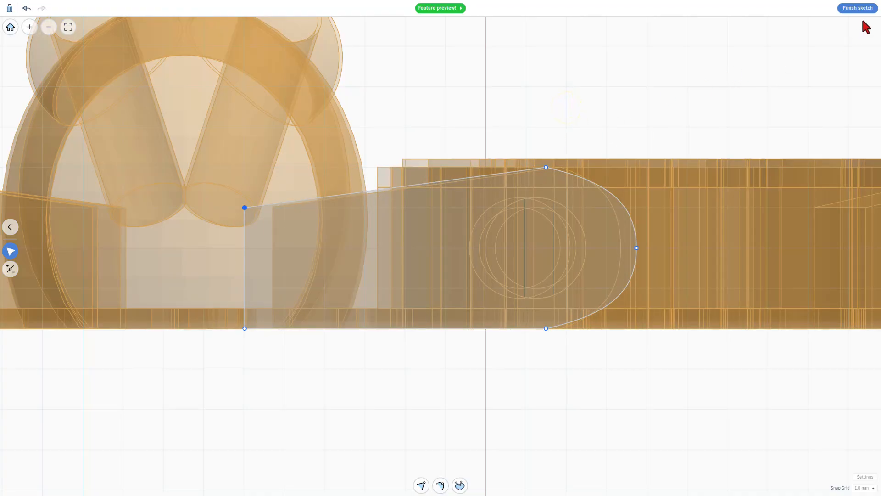
# Finish the sketch, duplicate the right wing and mirror the copy into a left wing
pyautogui.click(857, 8)
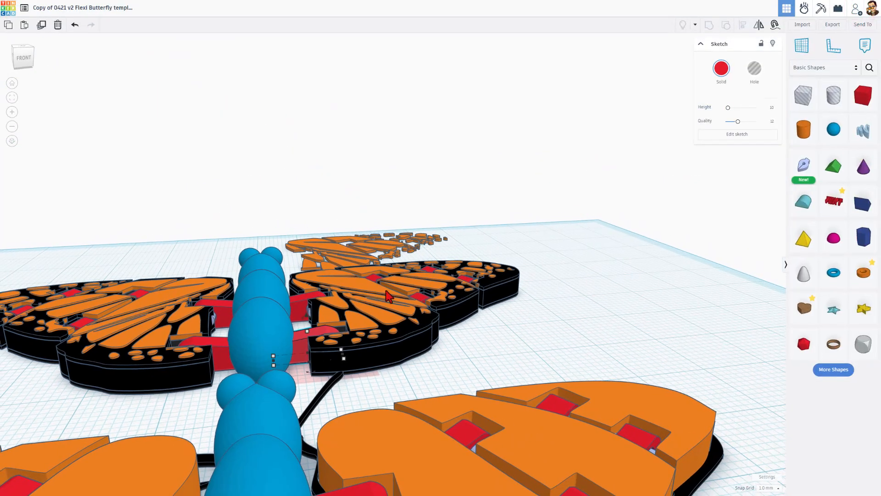
pyautogui.moveTo(489, 336)
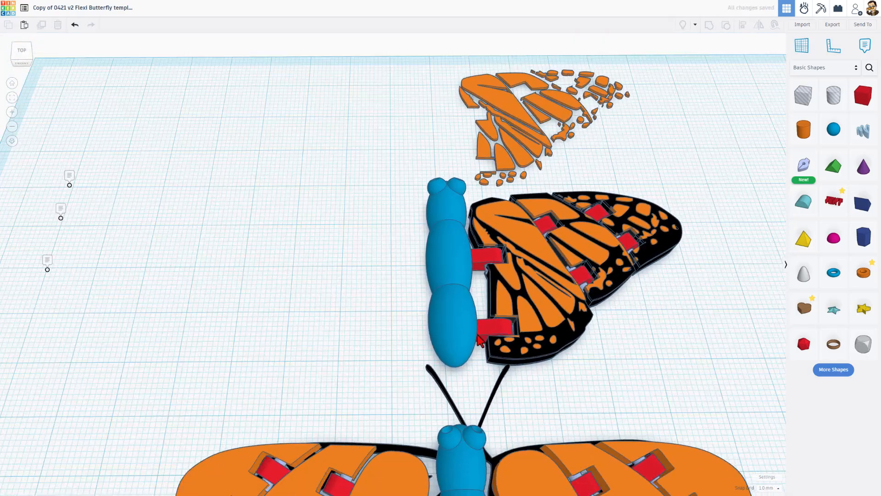
pyautogui.press('Ctrl+D')
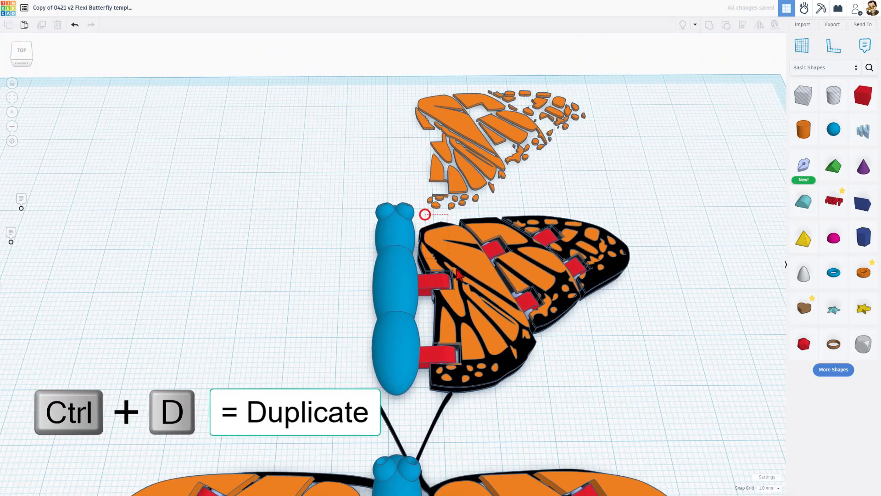
pyautogui.click(459, 275)
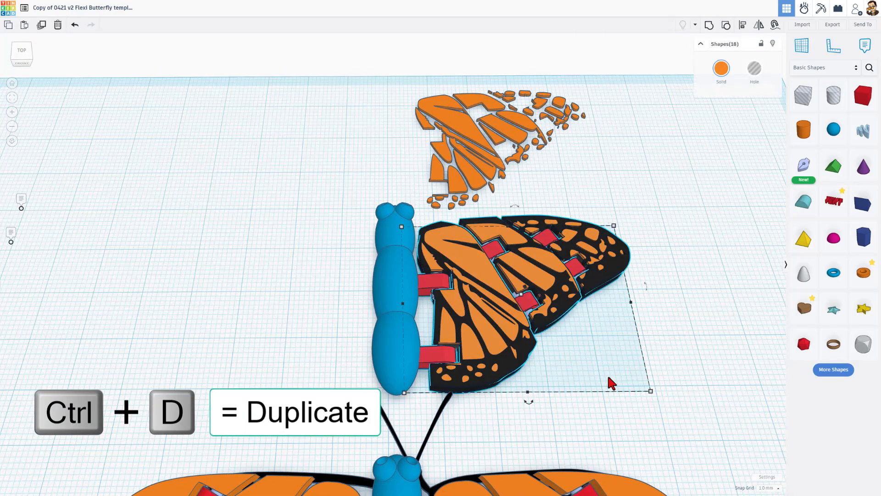
pyautogui.press('ctrl+d')
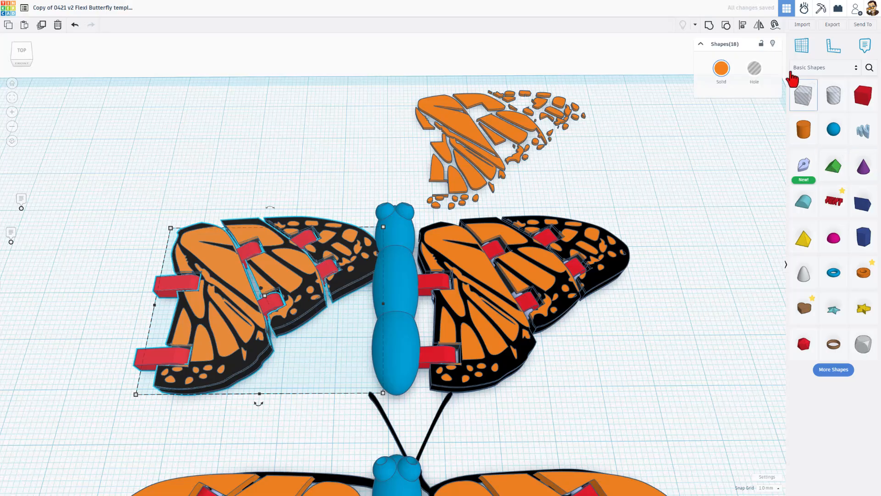
pyautogui.click(758, 24)
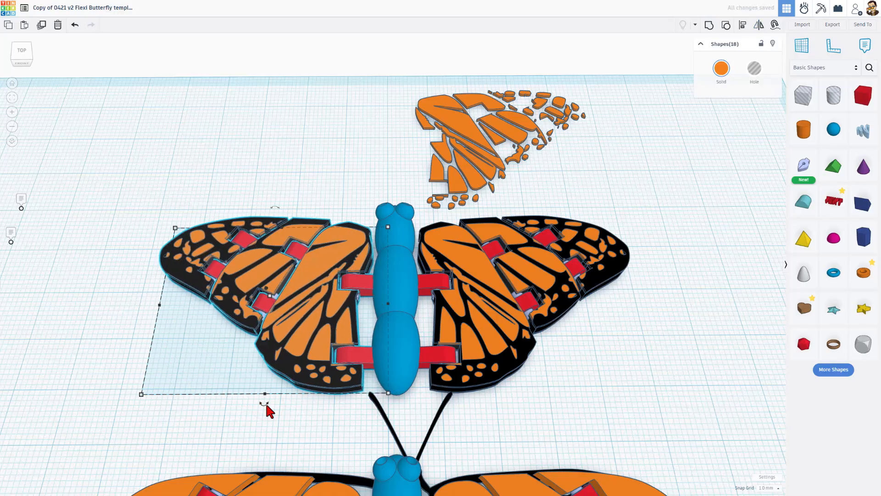
pyautogui.moveTo(148, 365)
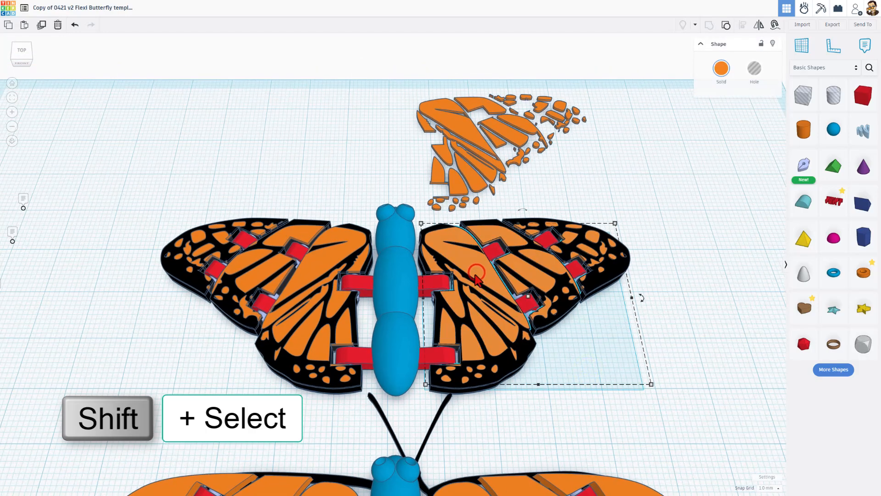
pyautogui.moveTo(311, 283)
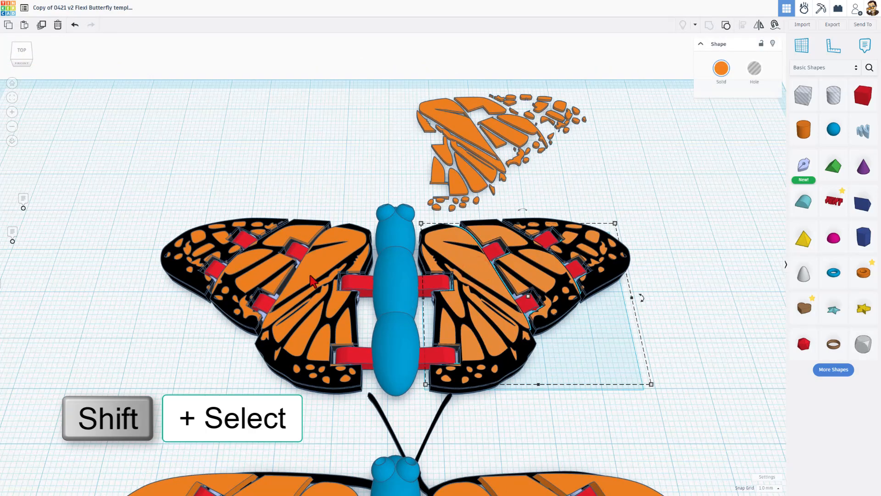
# Export both orange wing patterns as an STL of only the selected shapes
pyautogui.click(312, 283)
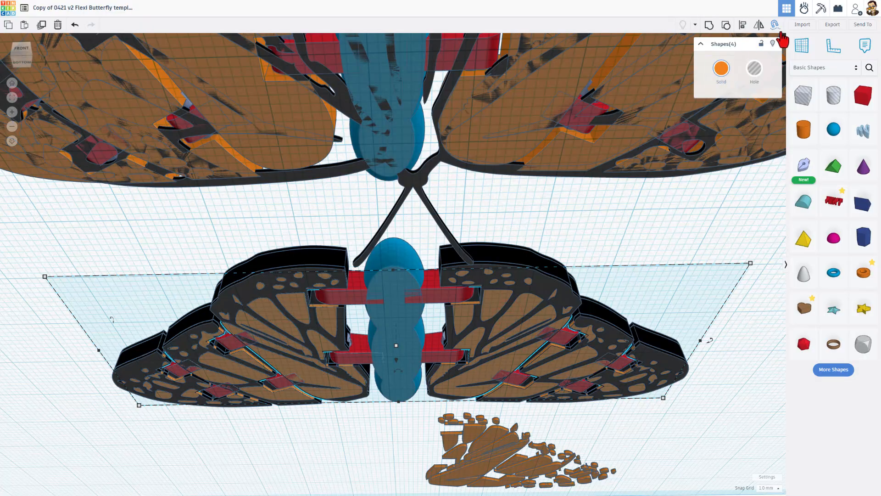
pyautogui.click(832, 24)
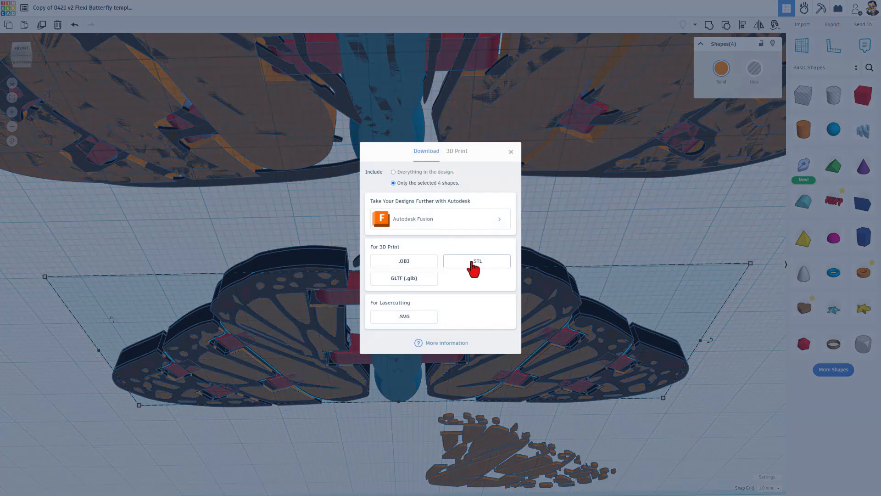
pyautogui.click(476, 261)
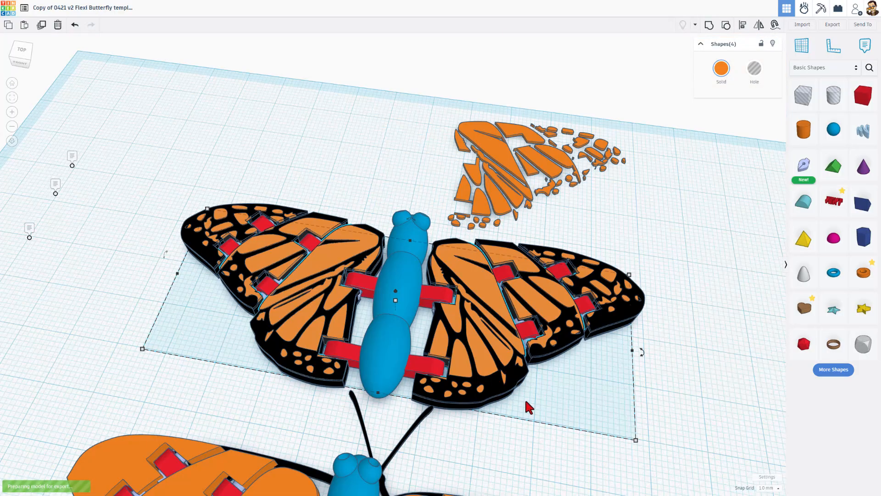
pyautogui.click(832, 24)
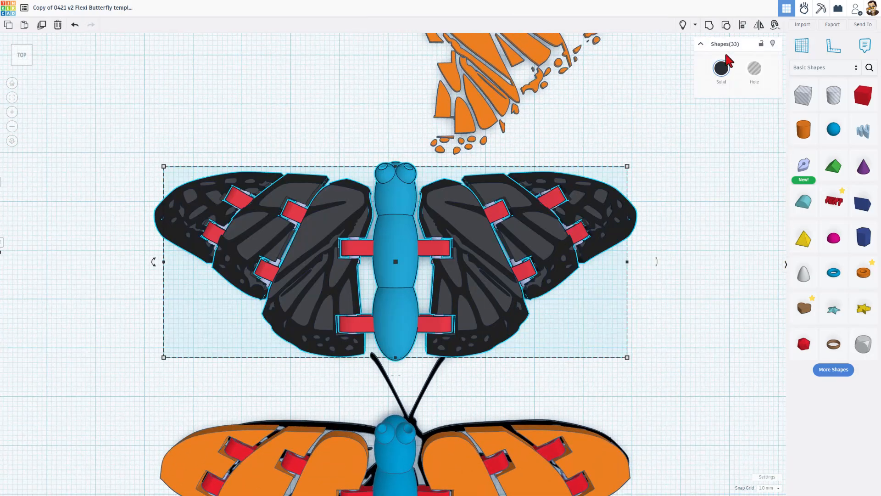
# Export the black parts as STL and save as 'black v3 Flexi Butterfly.stl' in 3dmodeling
pyautogui.click(831, 24)
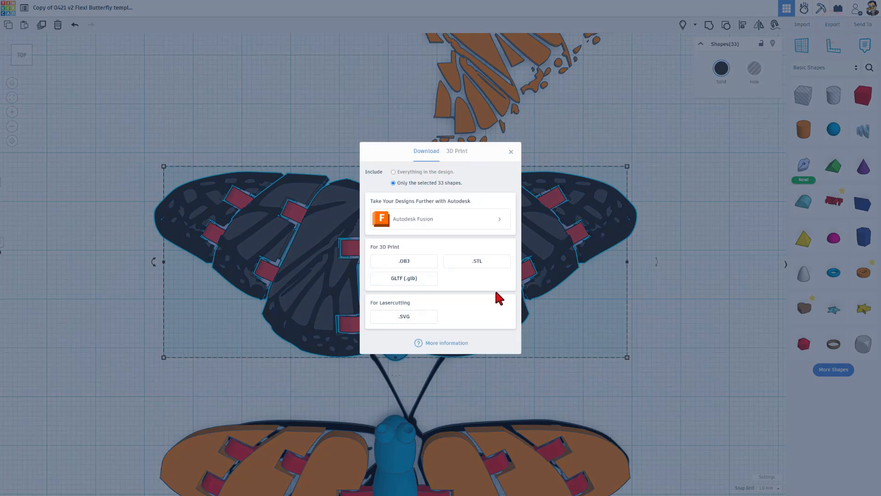
pyautogui.click(478, 260)
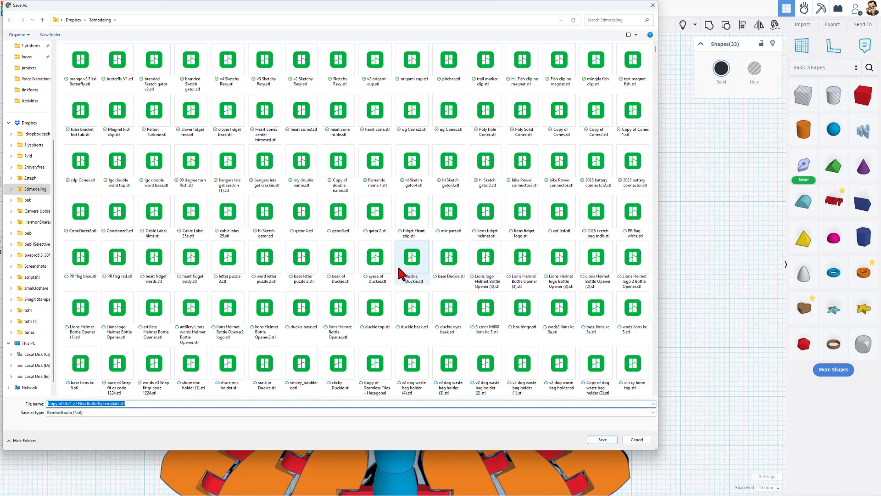
pyautogui.click(81, 60)
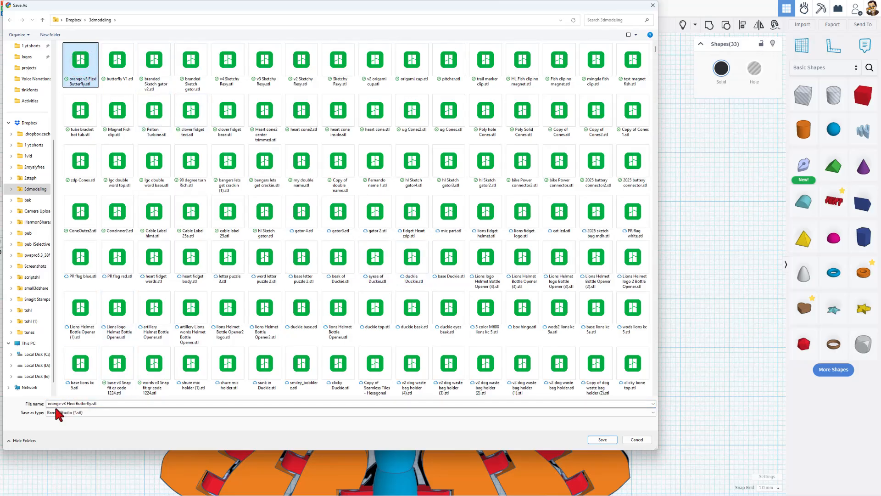
pyautogui.doubleClick(52, 404)
pyautogui.write('black')
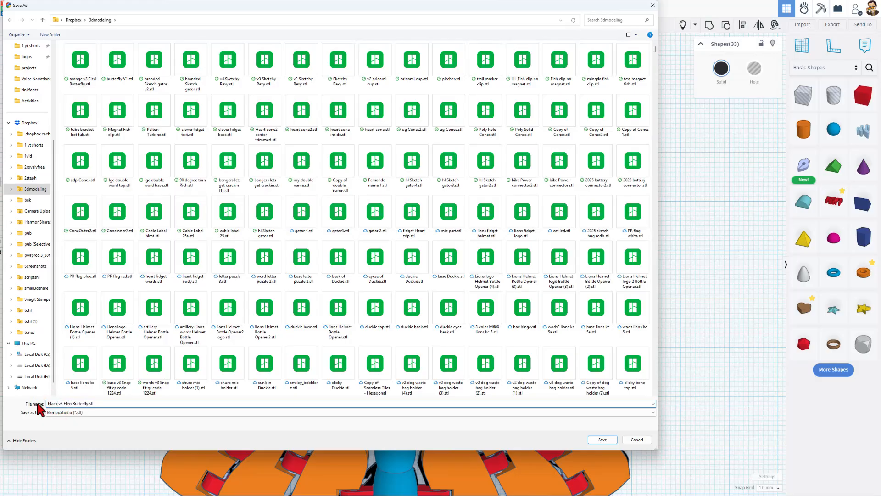
pyautogui.click(602, 440)
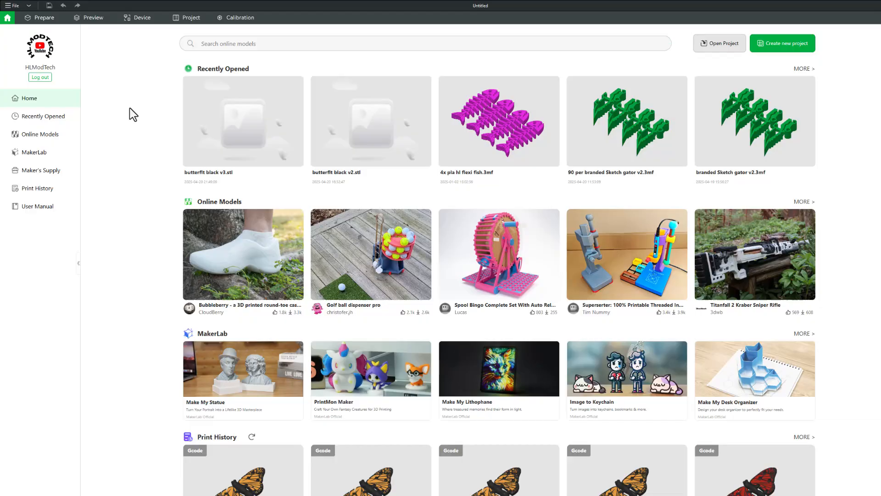
pyautogui.moveTo(775, 48)
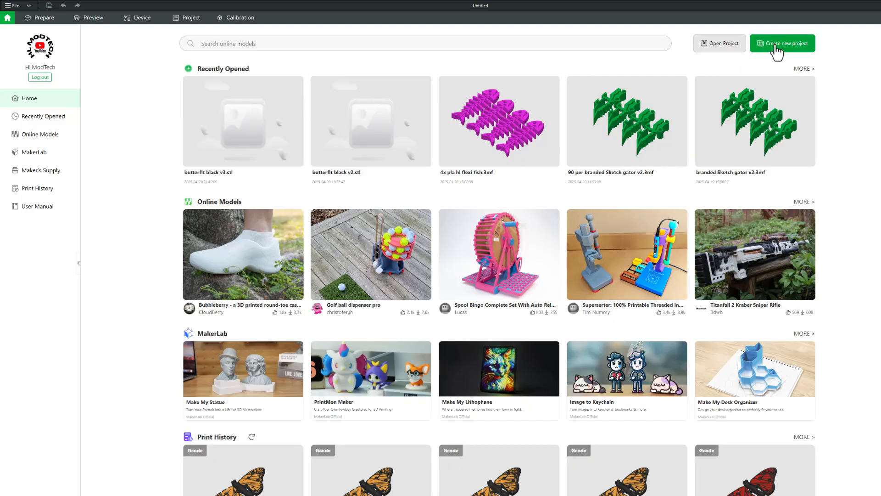
# Create a new project and import the black and orange v3 STLs as one multi-part object
pyautogui.click(782, 42)
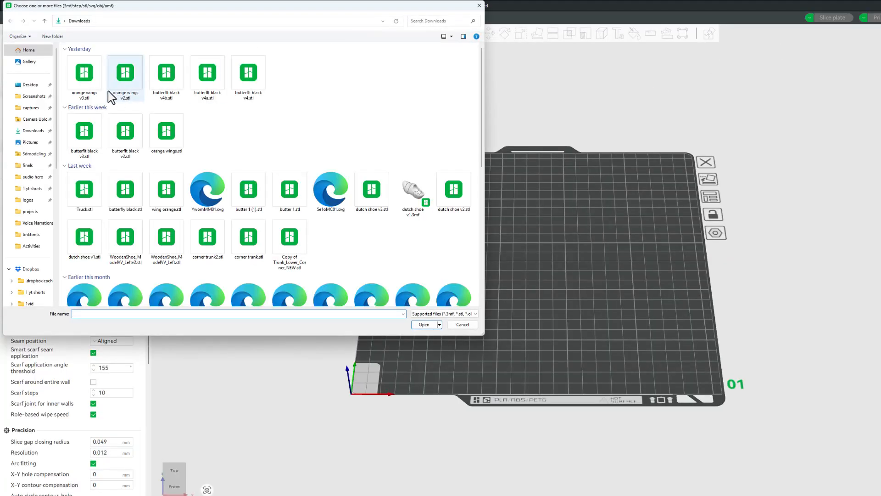
pyautogui.click(32, 154)
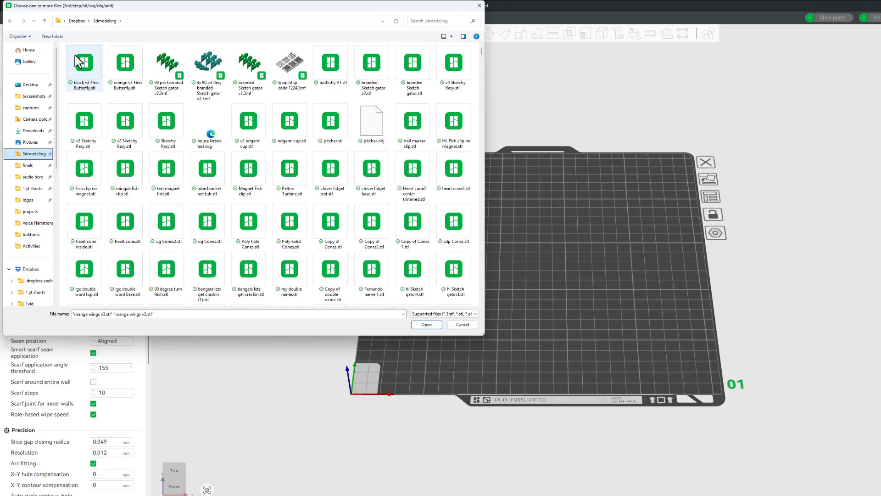
pyautogui.click(125, 63)
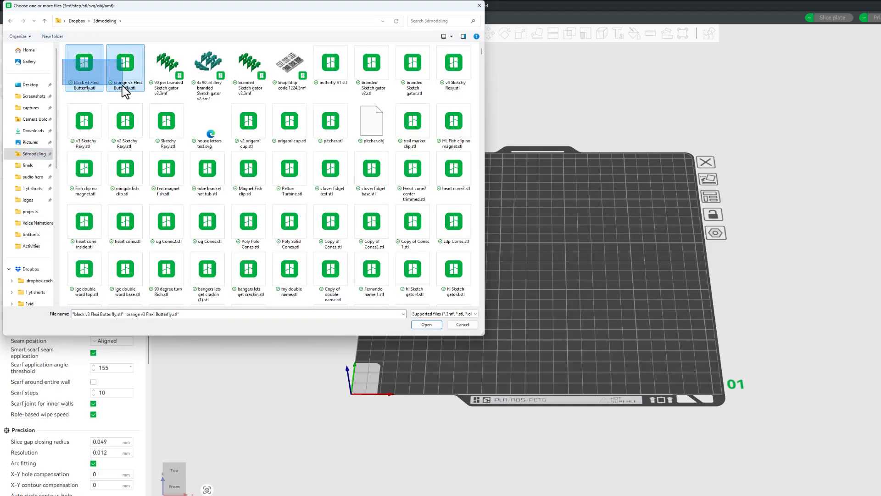
pyautogui.moveTo(426, 325)
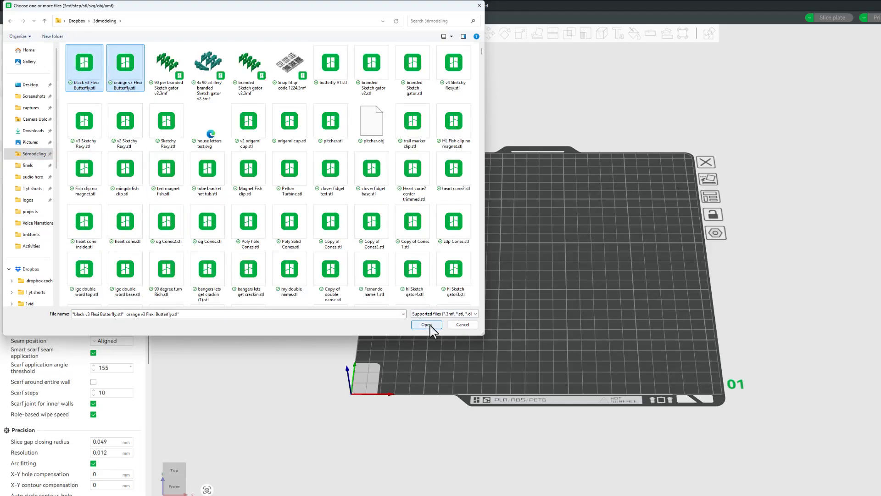
pyautogui.click(427, 325)
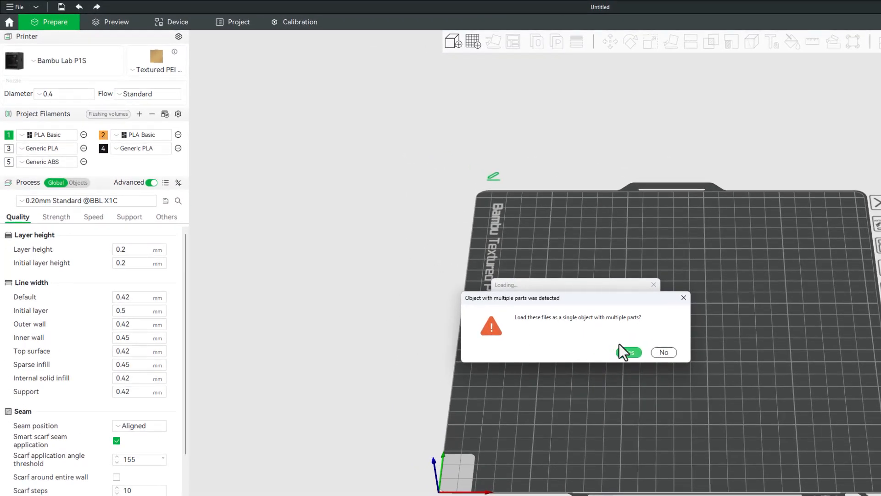
pyautogui.click(629, 352)
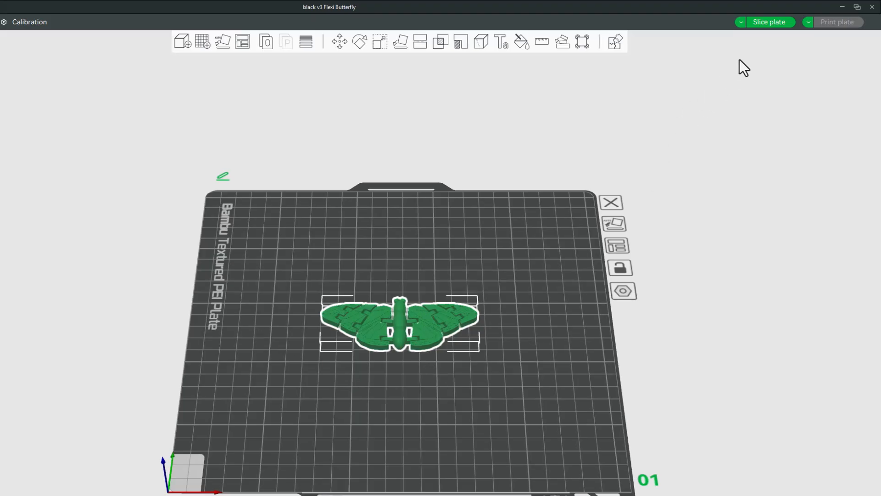
# Slice the butterfly plate, getting an estimate of about 37 minutes and 8.34 g of filament
pyautogui.click(771, 22)
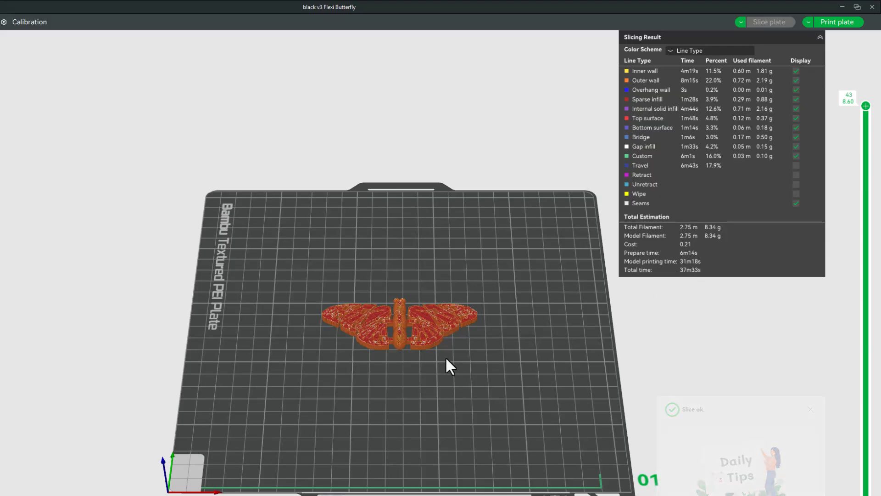
pyautogui.click(48, 22)
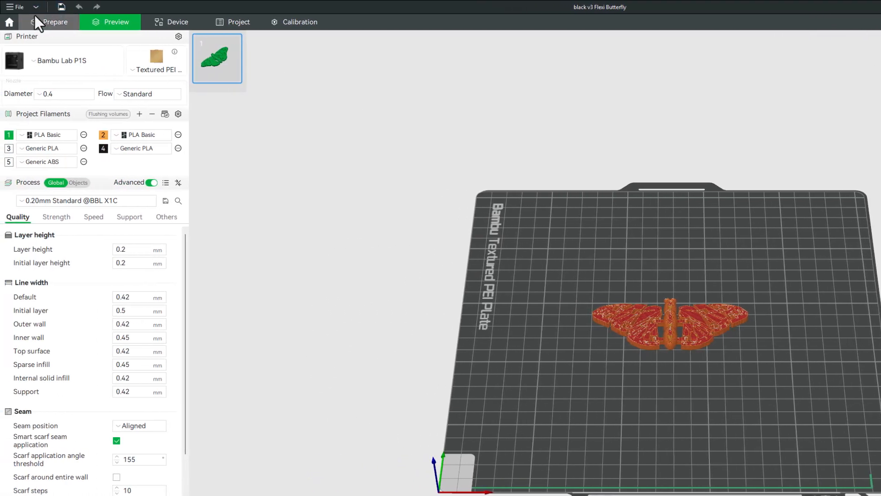
# List the plate's objects and assign the orange butterfly part its own filament for two-colour printing
pyautogui.click(51, 22)
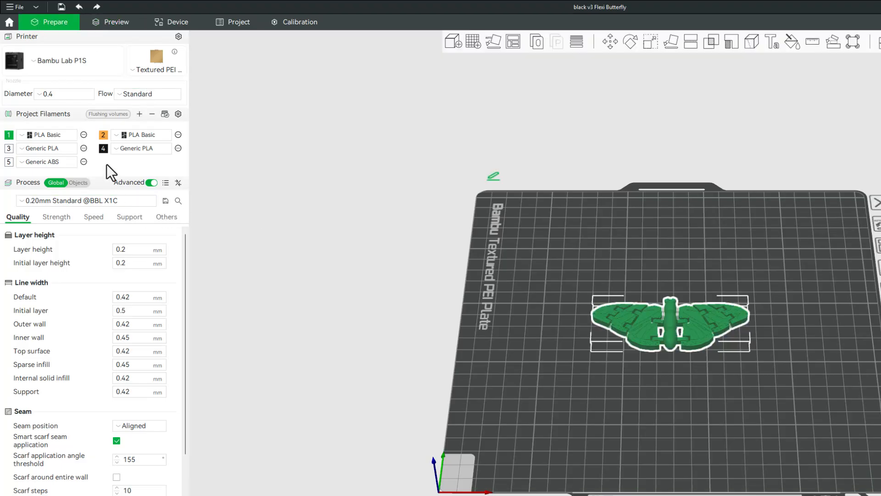
pyautogui.click(78, 181)
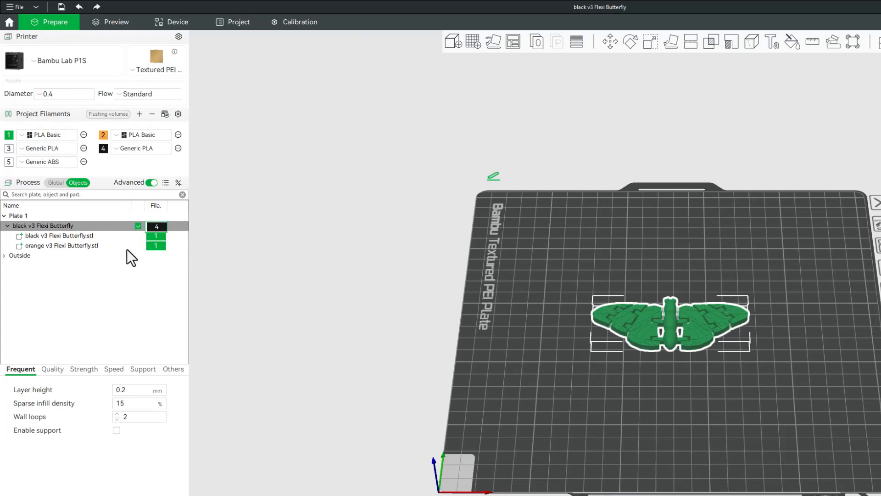
pyautogui.moveTo(91, 264)
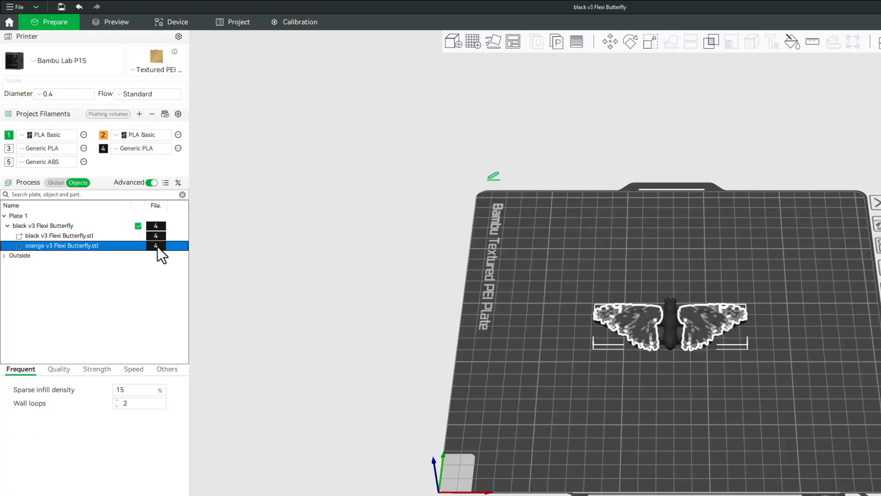
pyautogui.click(156, 246)
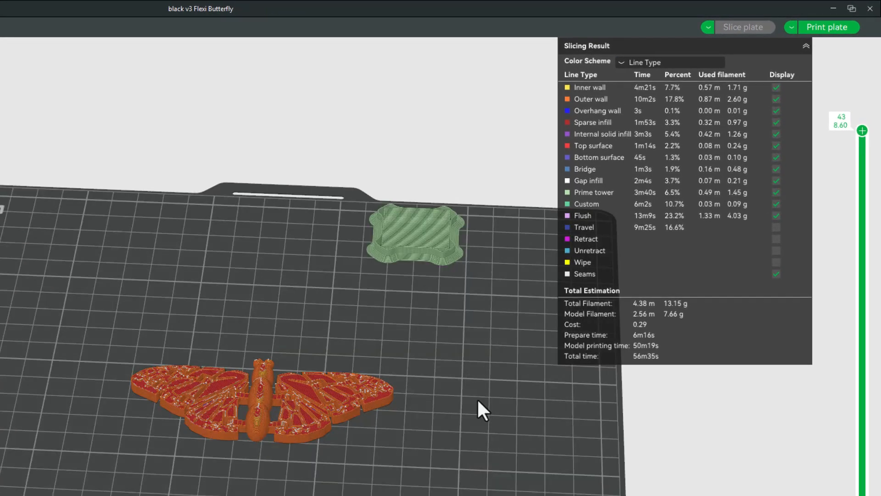
pyautogui.moveTo(694, 270)
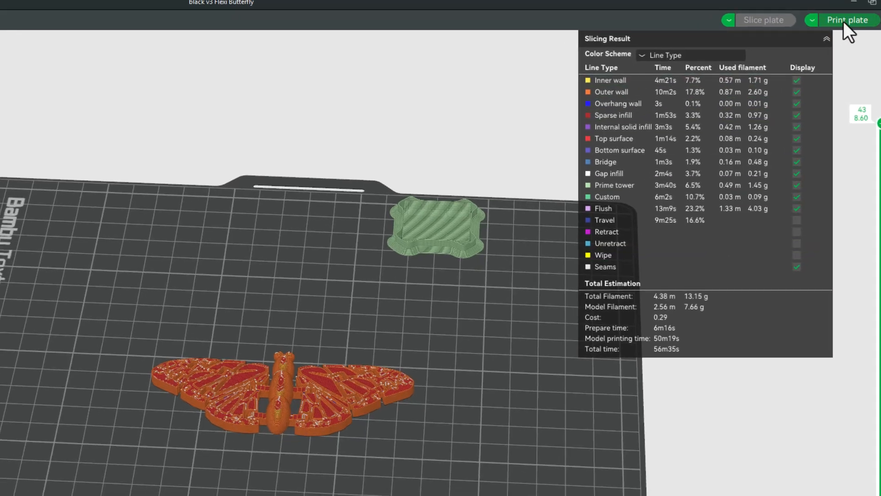
# Send the two-colour butterfly job to the Bambu Lab printer with its orange and black slots
pyautogui.click(845, 21)
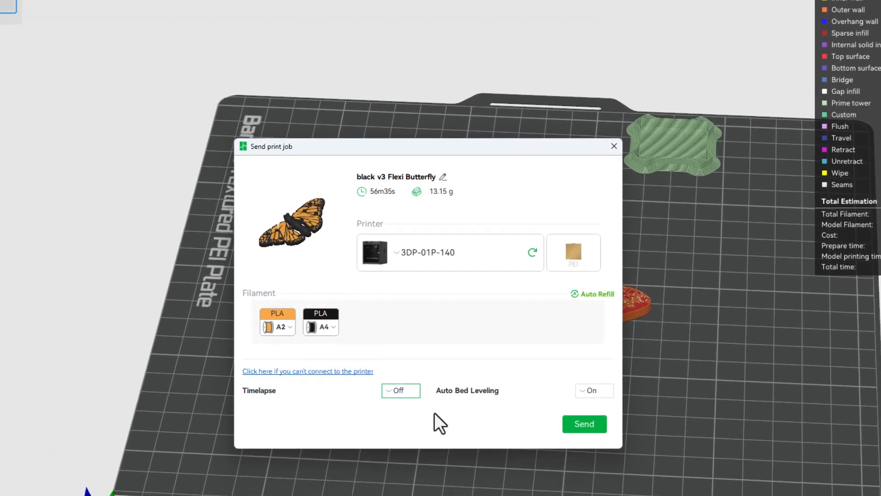
pyautogui.moveTo(584, 436)
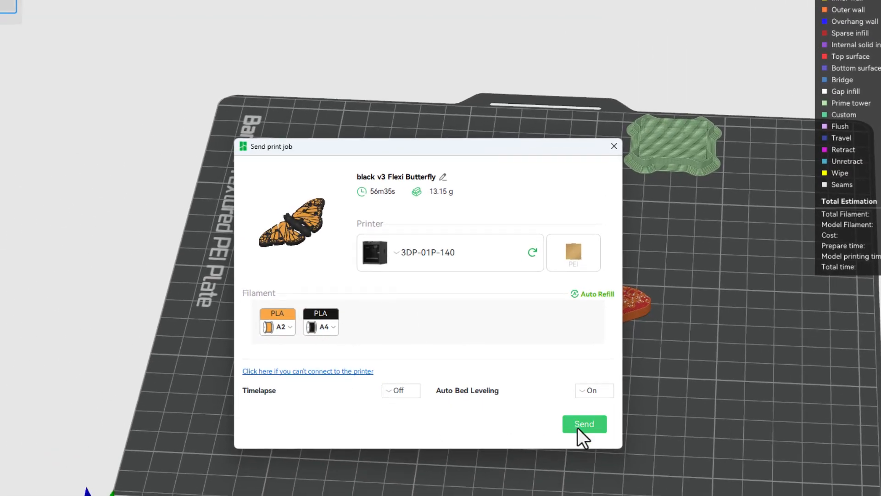
pyautogui.click(585, 424)
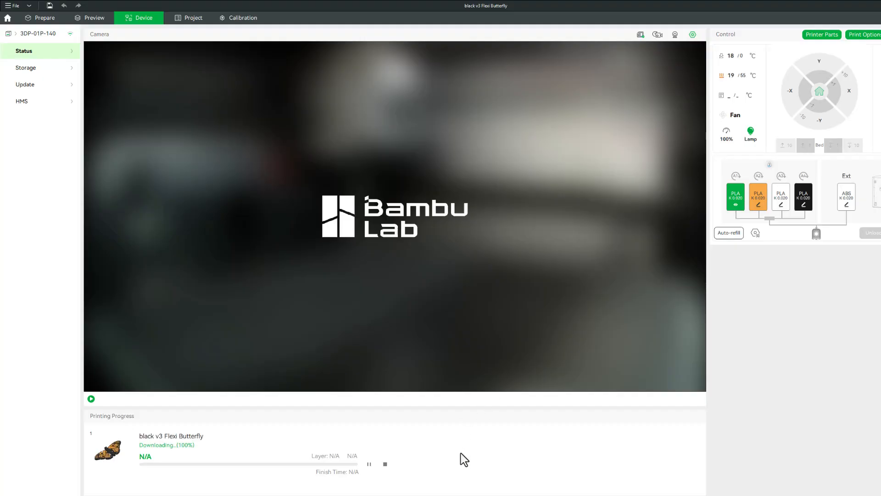
# Start the printer's live camera feed while the butterfly job preheats at layer 0 of 43
pyautogui.click(92, 399)
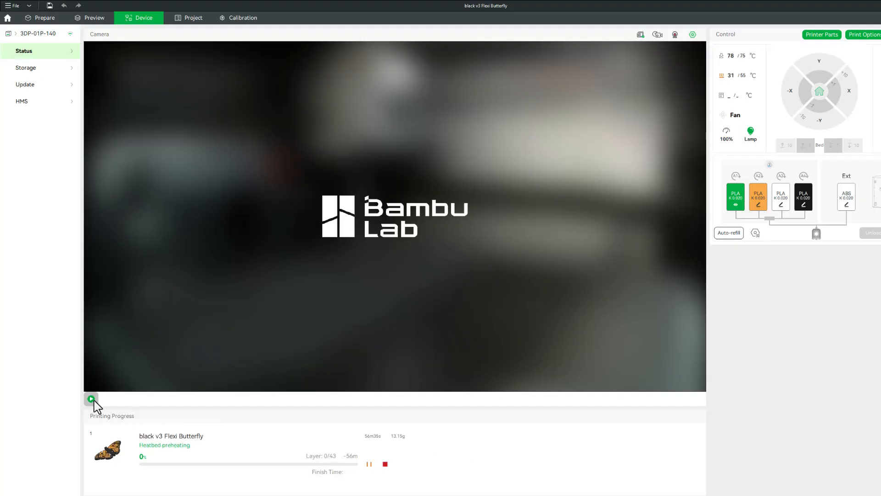
pyautogui.click(90, 399)
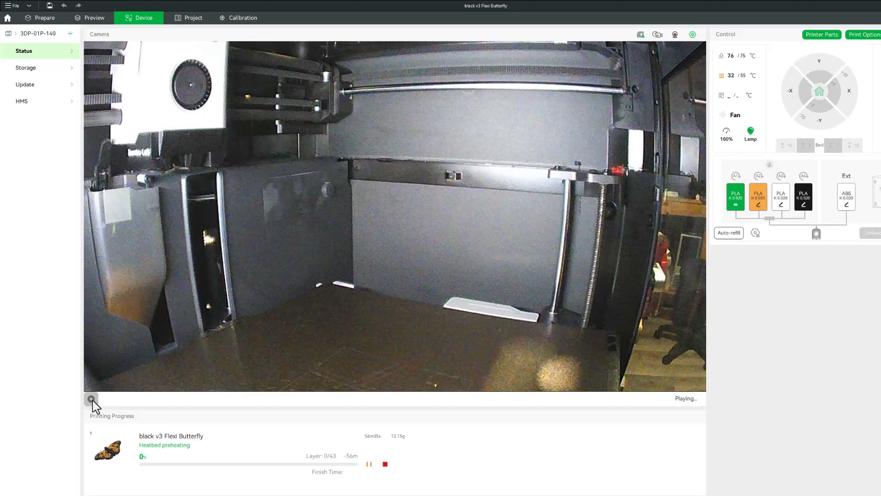